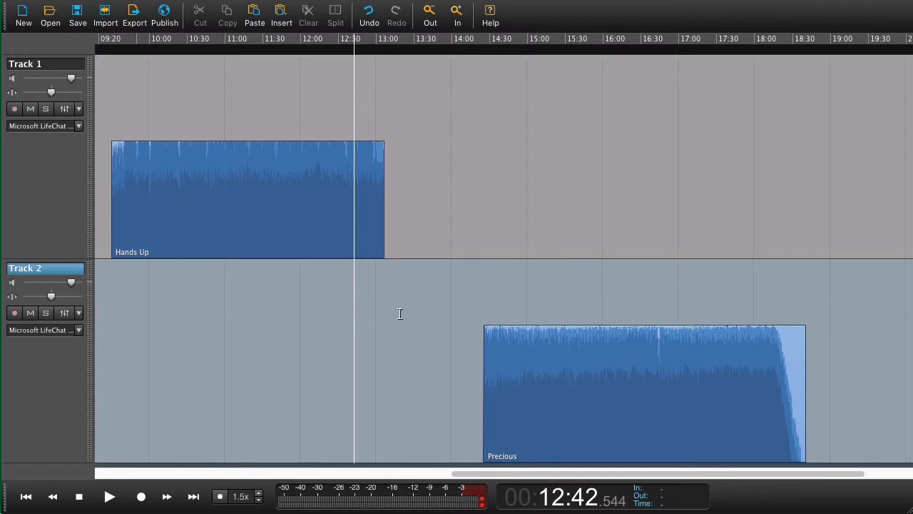
pyautogui.moveTo(474, 326)
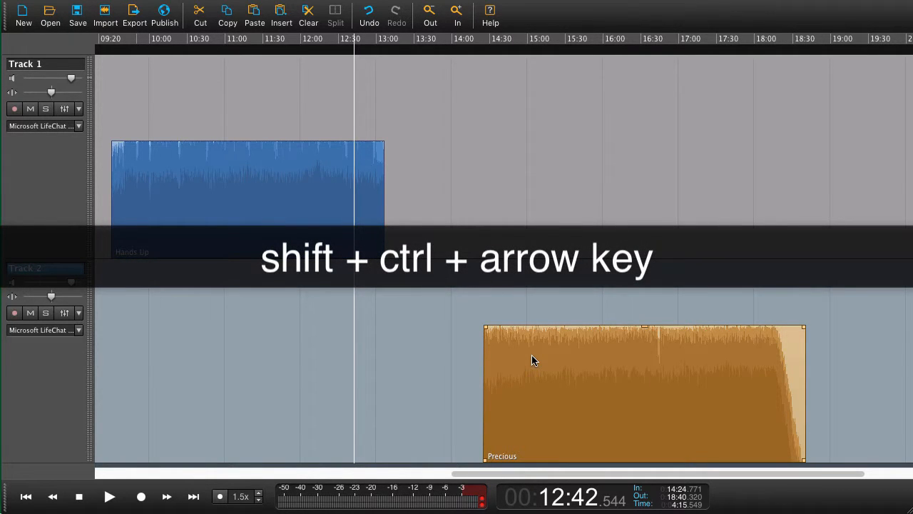
# Snap the selected Precious clip on Track 2 left so it starts at the playhead (12:42).
pyautogui.press('shift+ctrl+left')
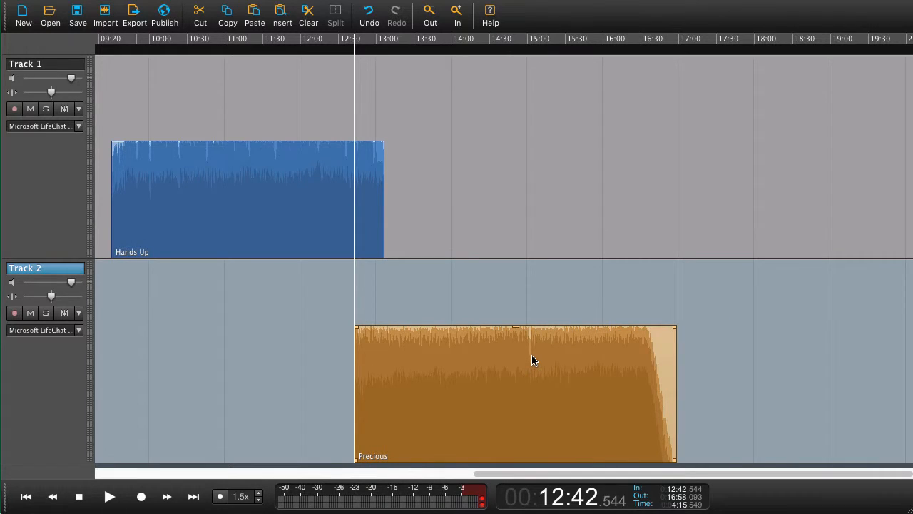
pyautogui.moveTo(526, 360)
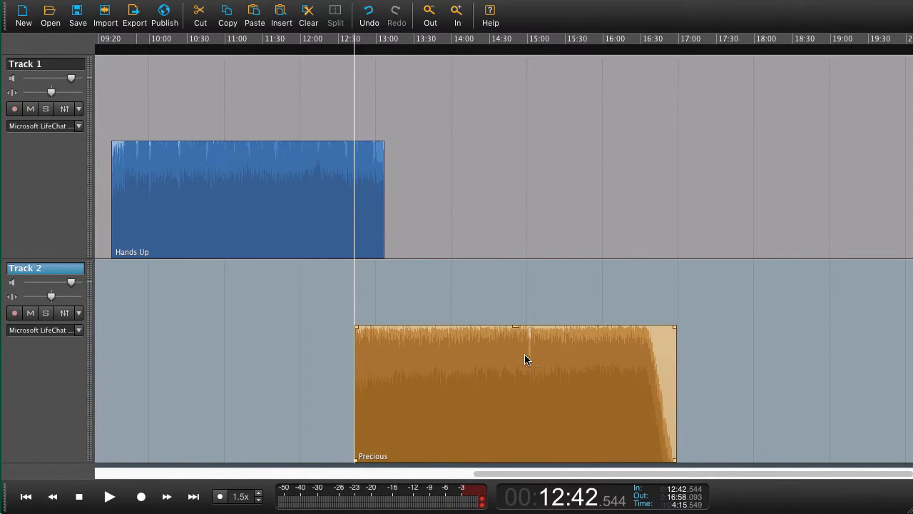
pyautogui.moveTo(457, 346)
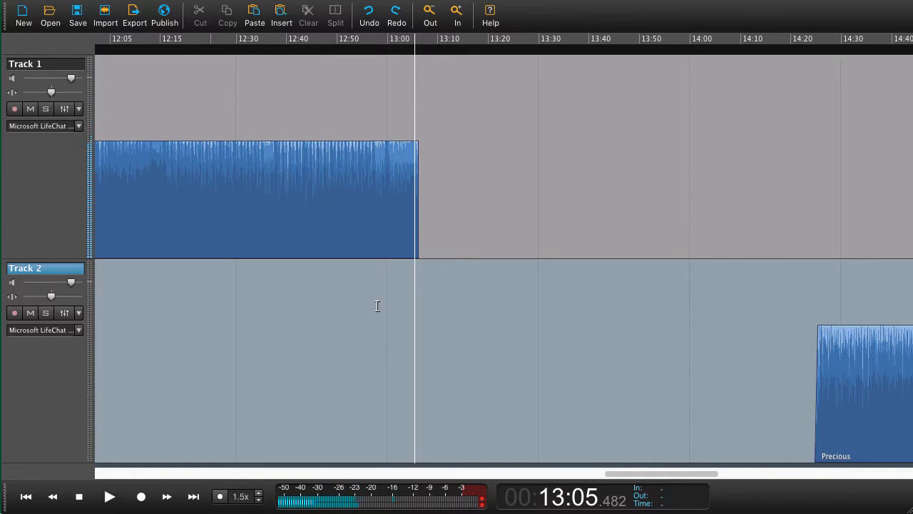
# Select Precious on Track 2 and snap its start to the playhead at 13:05, where Hands Up ends.
pyautogui.click(863, 388)
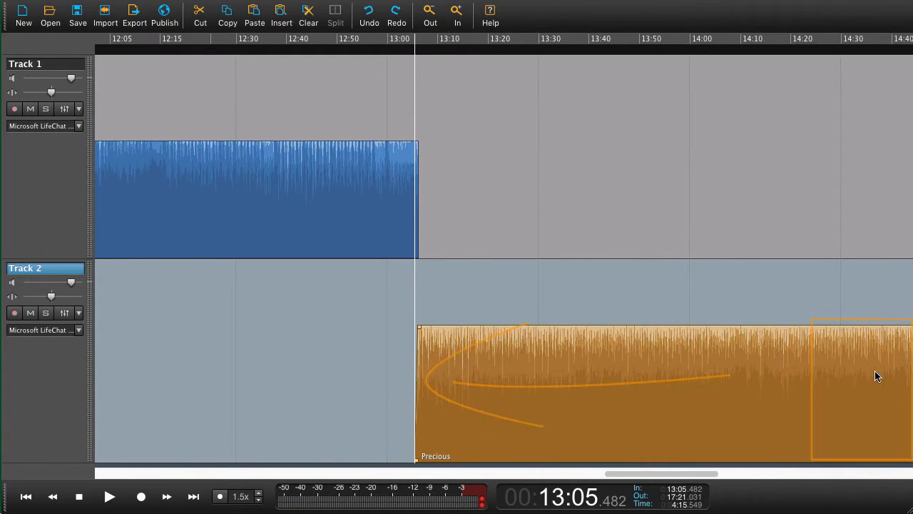
pyautogui.click(108, 497)
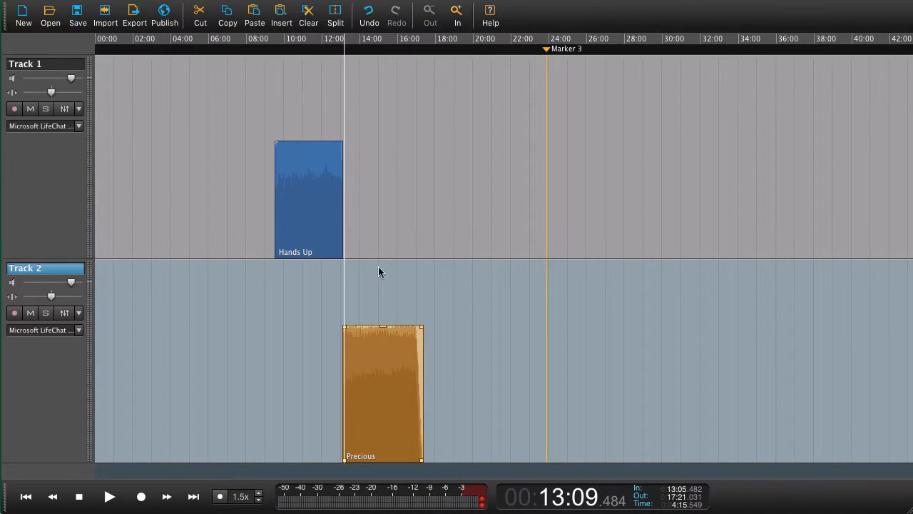
pyautogui.moveTo(311, 196)
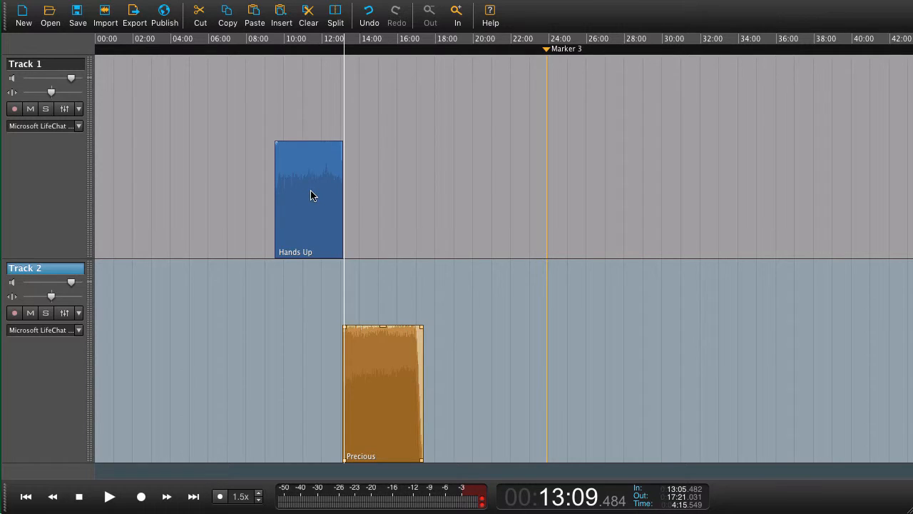
# Select Hands Up on Track 1 so both clips can shift right together to Marker 3.
pyautogui.click(308, 197)
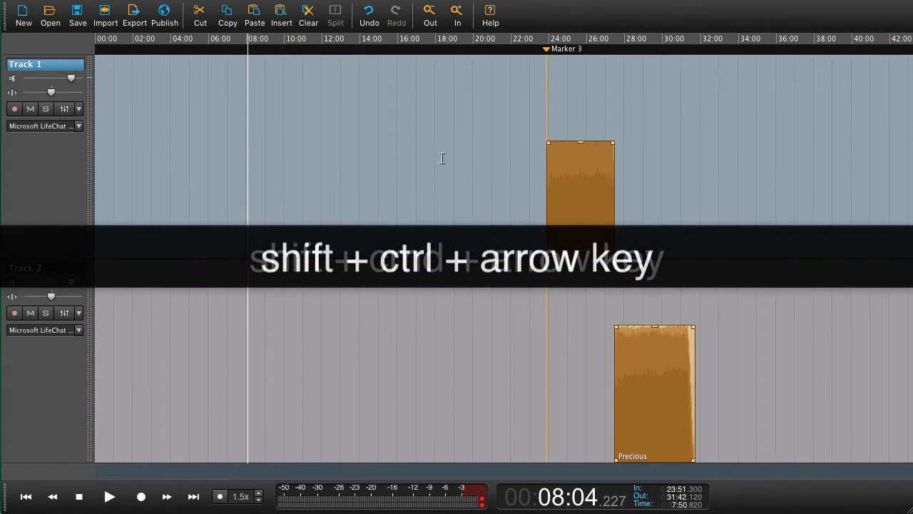
# Snap both selected clips left so Hands Up begins at the playhead around 08:04.
pyautogui.press('shift+ctrl+Left')
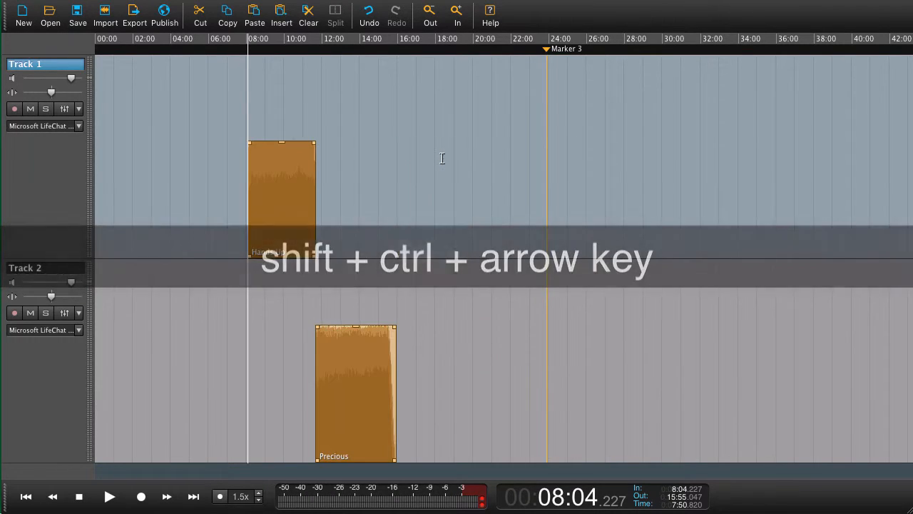